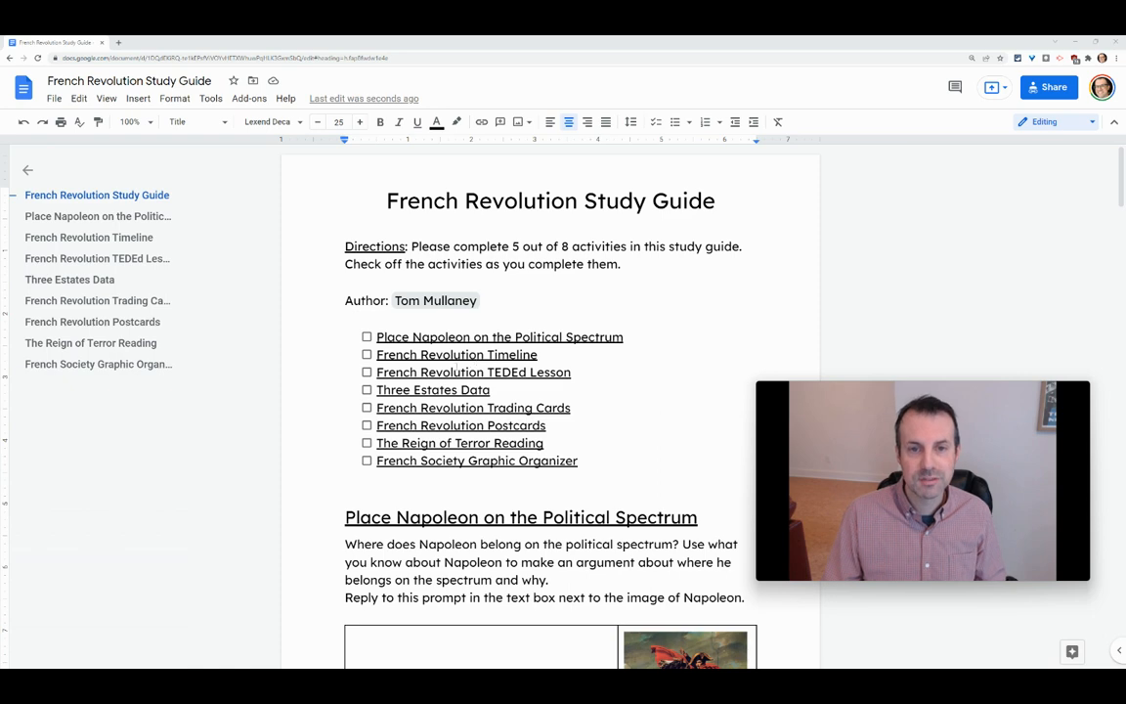
# Reach Page setup from the File menu with the Pageless format chosen.
pyautogui.scroll(-3)
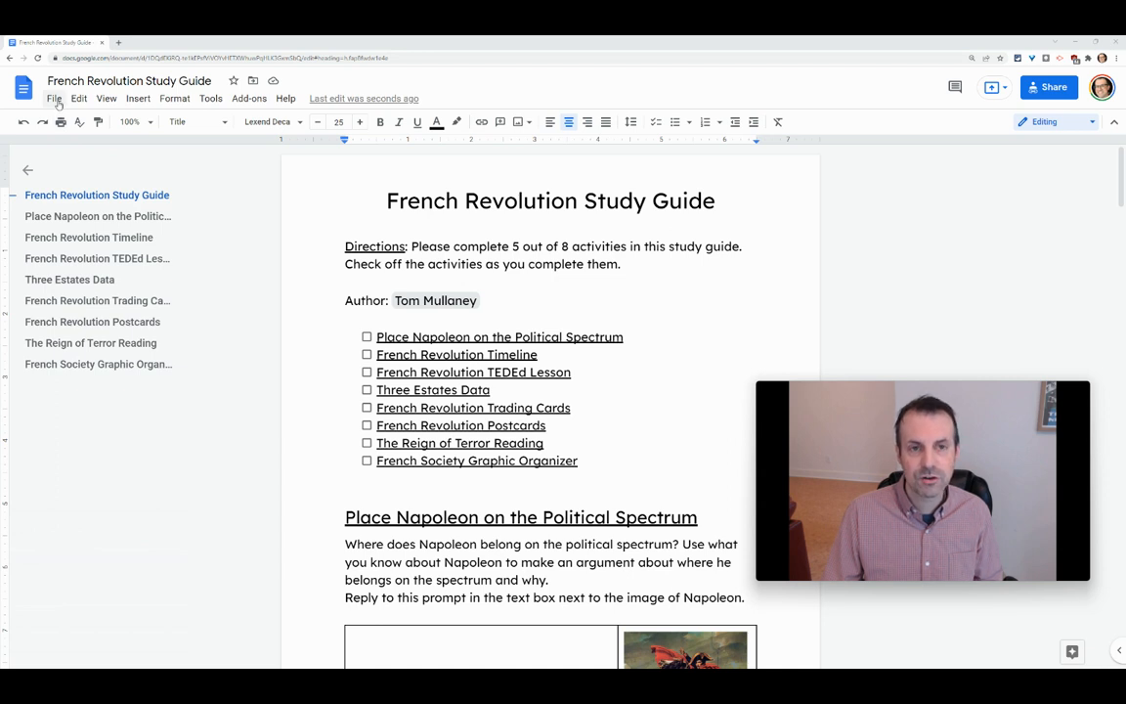
pyautogui.click(54, 98)
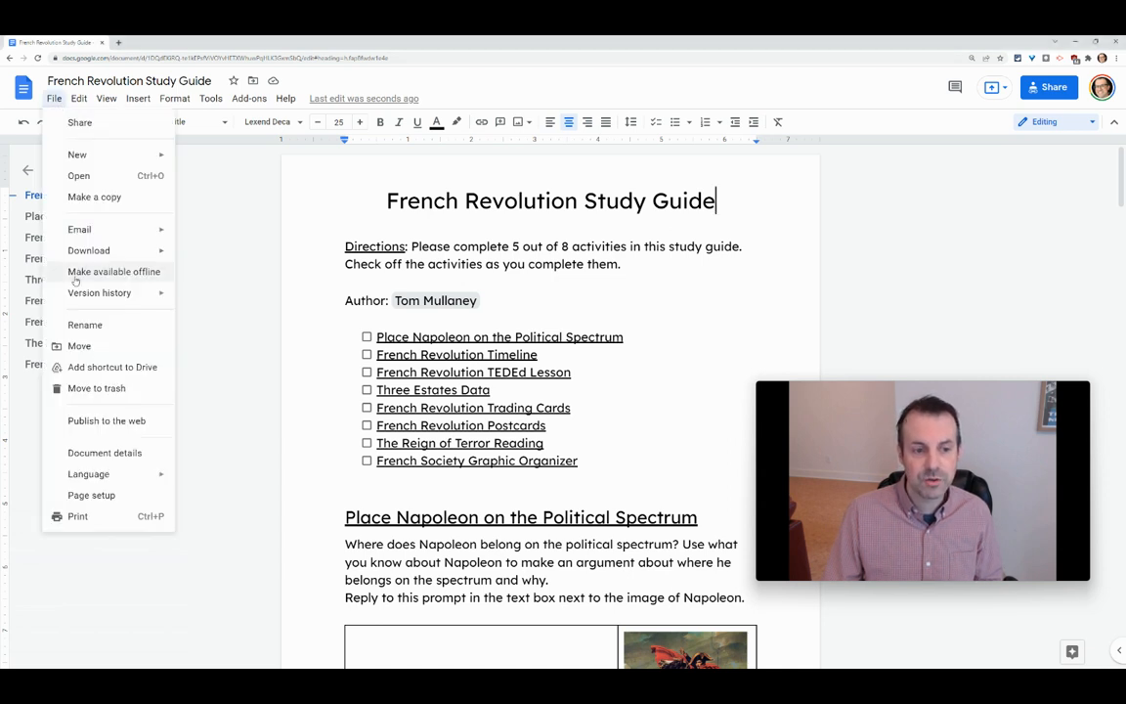
pyautogui.moveTo(91, 495)
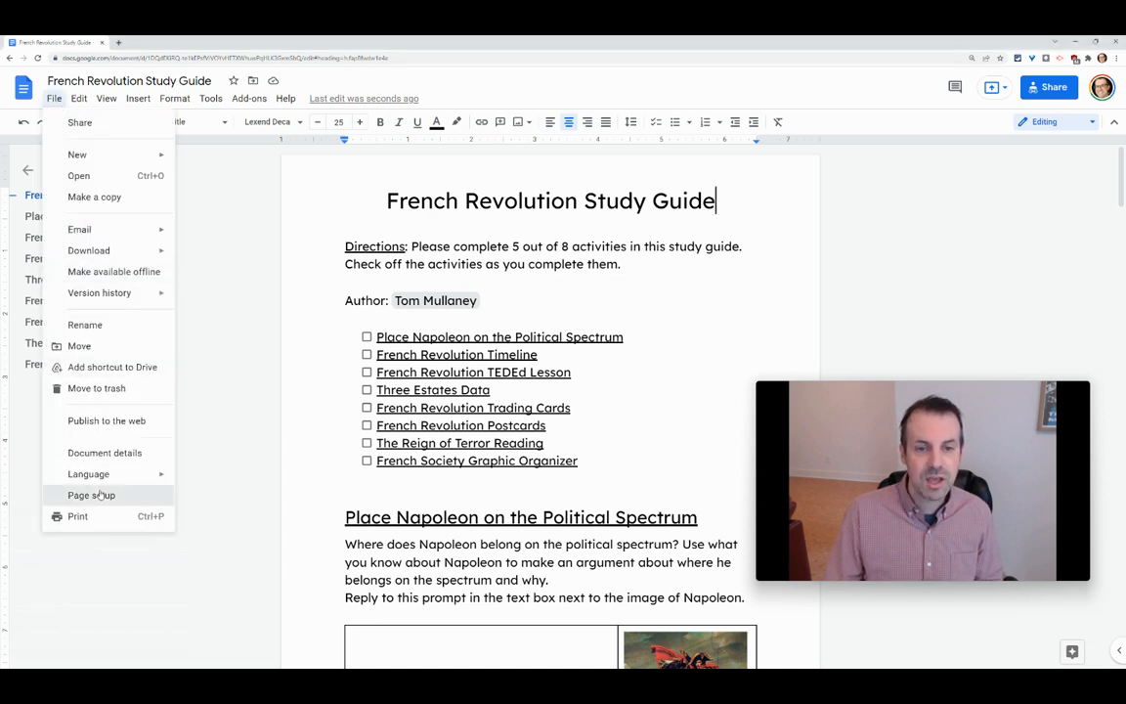
pyautogui.click(91, 494)
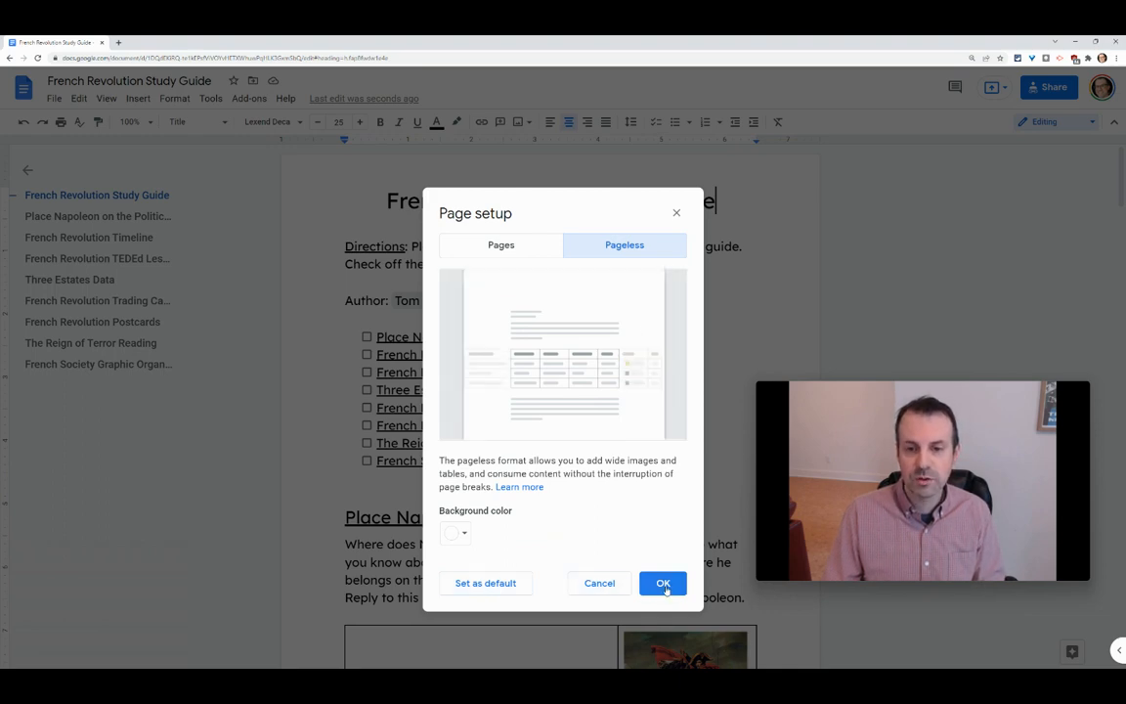
# Apply the pageless format with OK, then return to the Page setup settings.
pyautogui.click(663, 583)
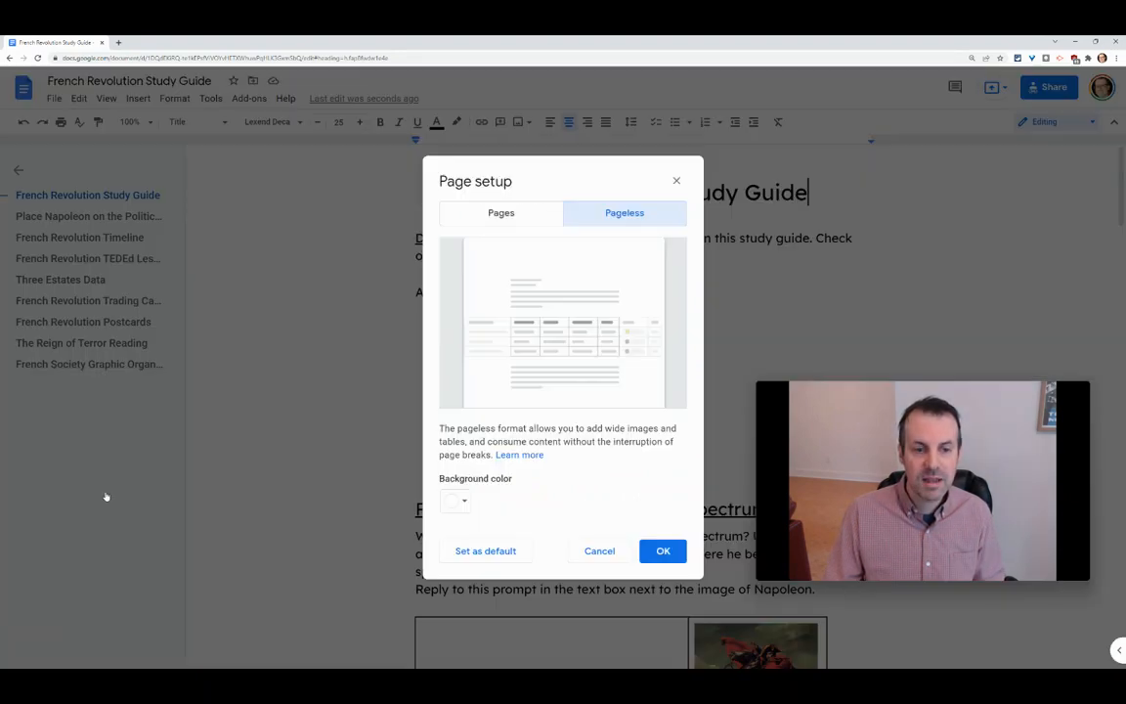
pyautogui.click(500, 214)
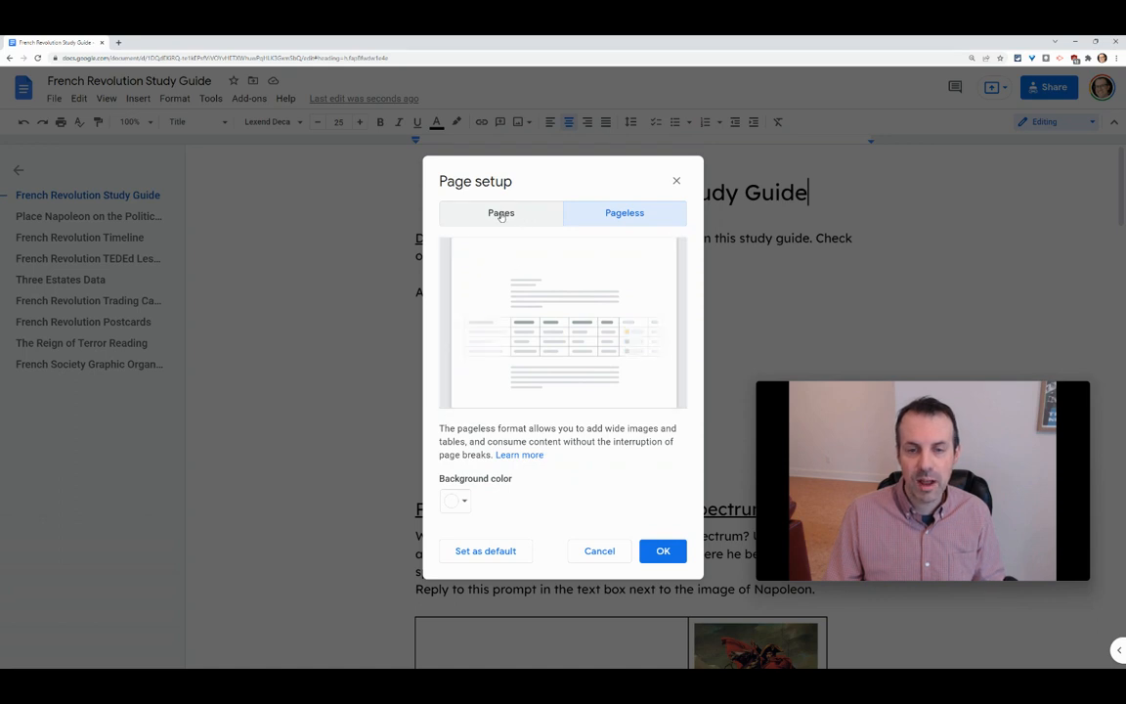